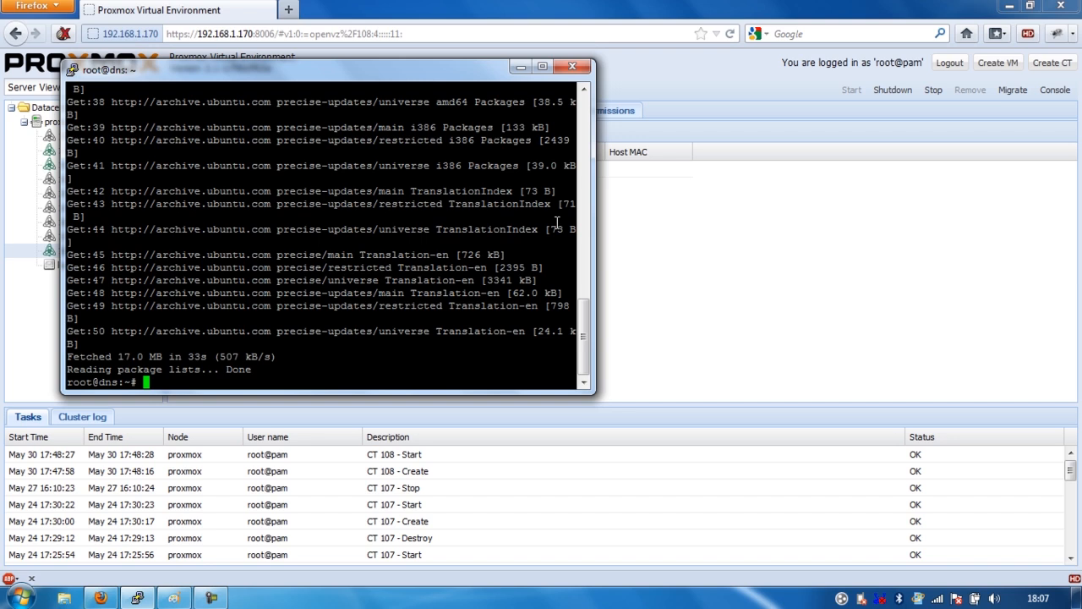
Run 'sudo apt-get install dns2tcp' in the container console to begin installing the package
{"action": "type", "text": "sudo"}
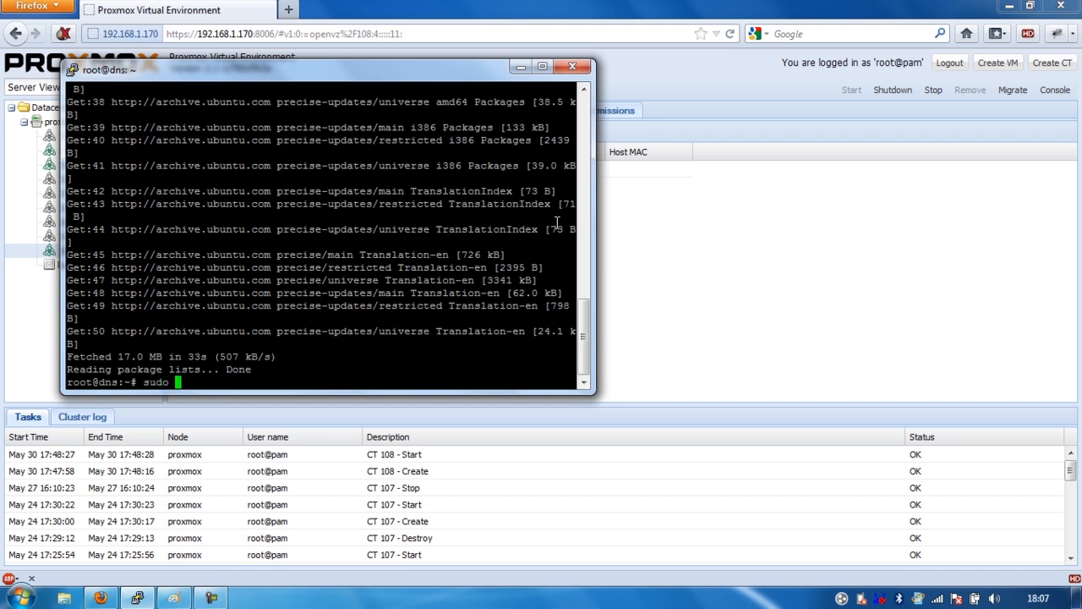
{"action": "type", "text": "apt"}
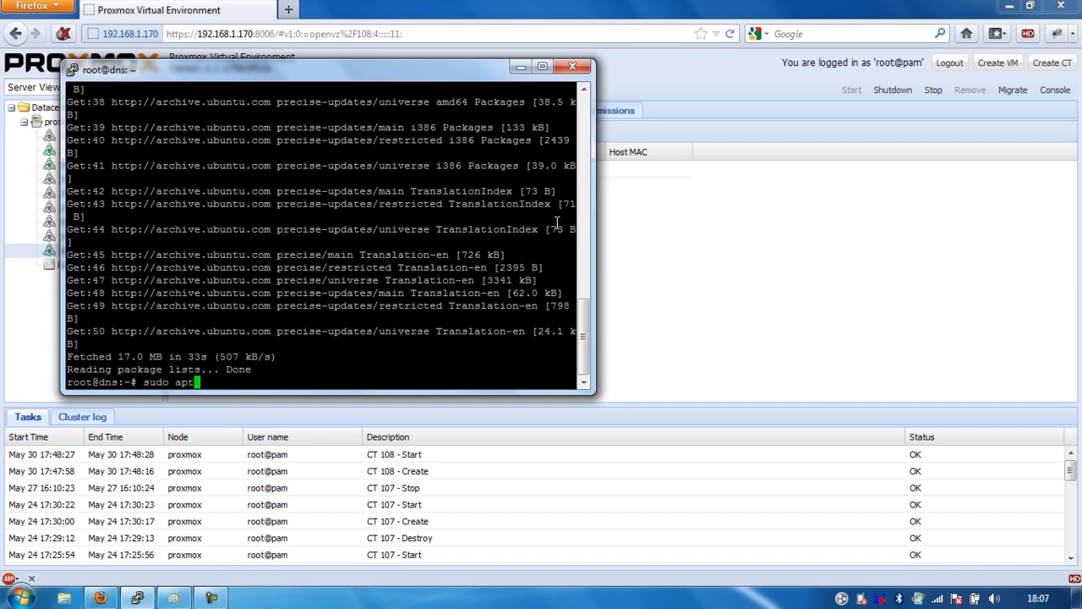
{"action": "type", "text": "-get i"}
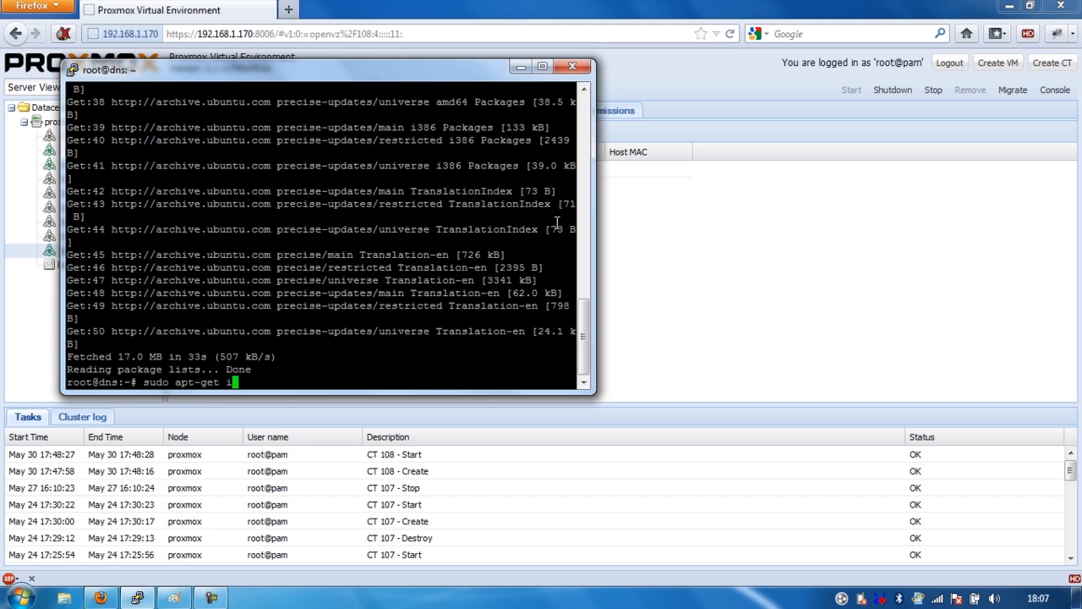
{"action": "type", "text": "nstall d"}
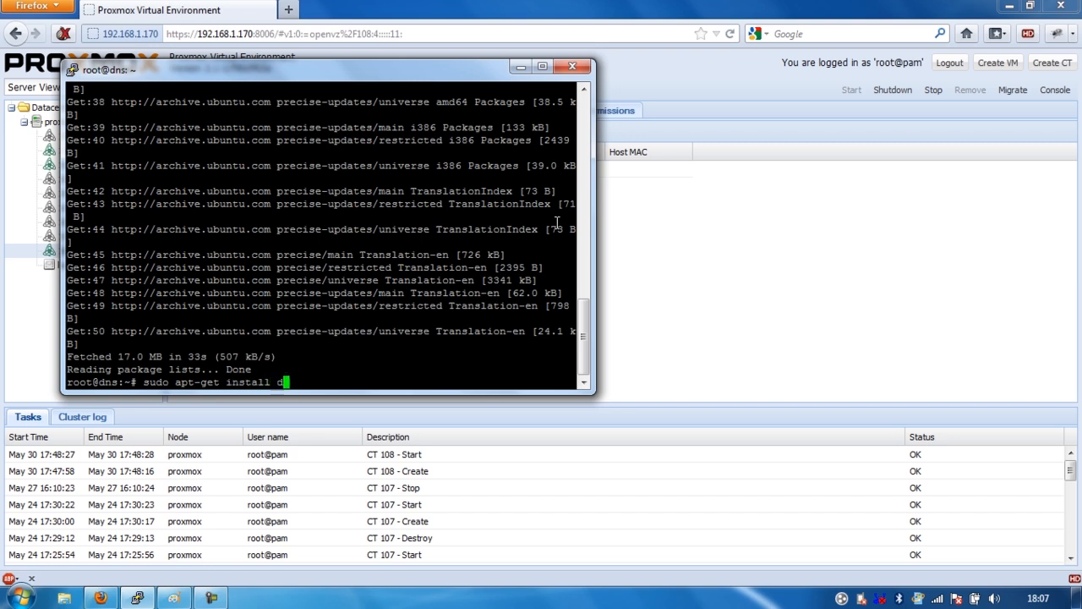
{"action": "key", "text": "Return"}
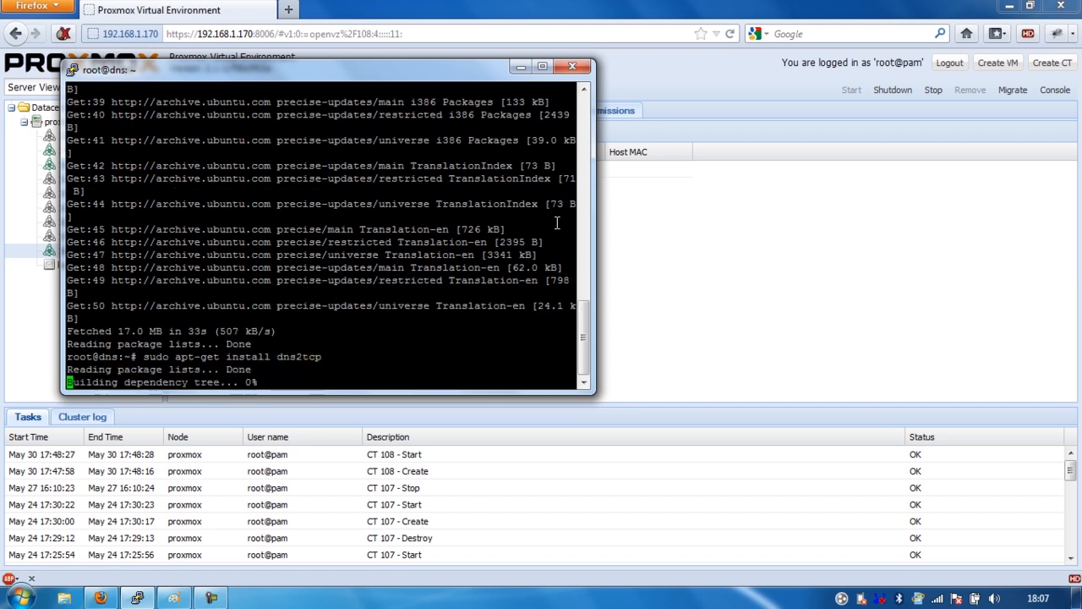